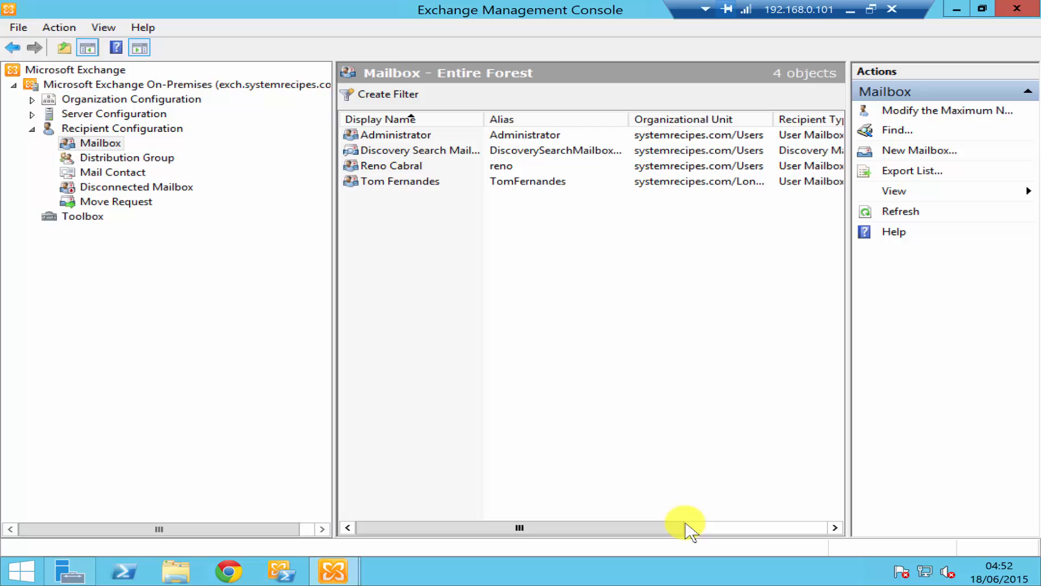
mouse_move(478, 13)
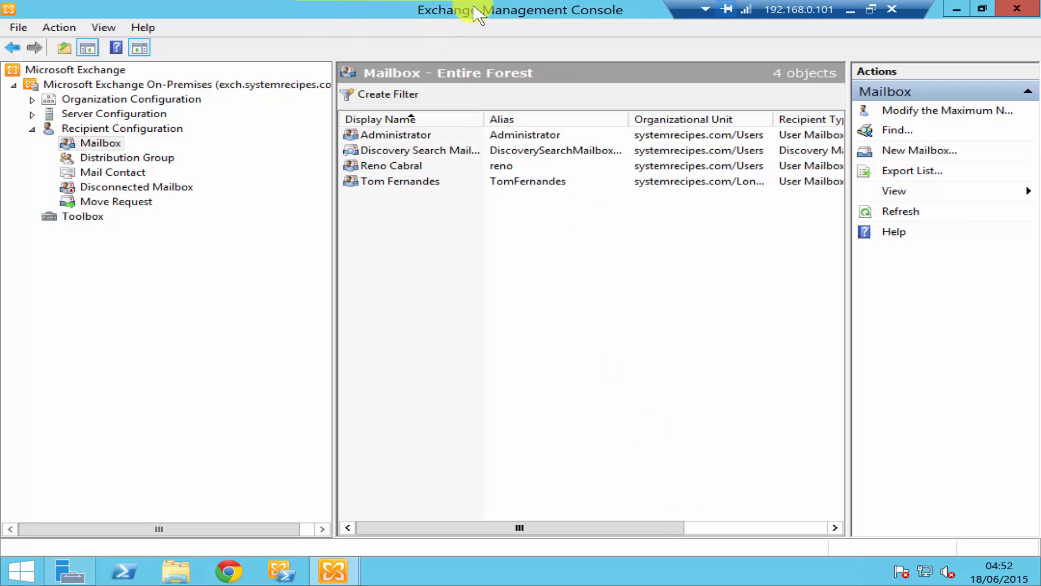
mouse_move(47, 125)
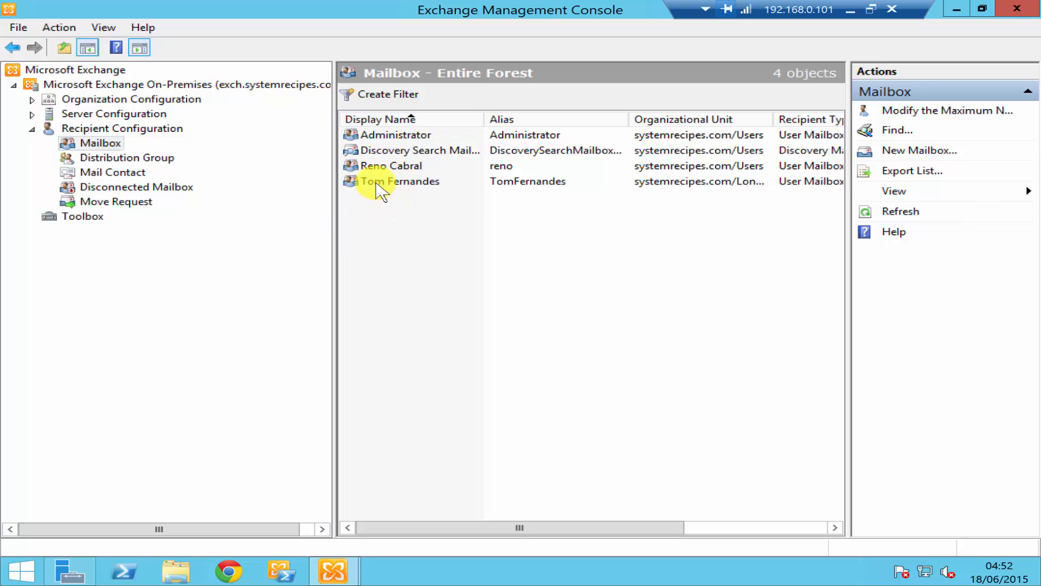
left_click(400, 181)
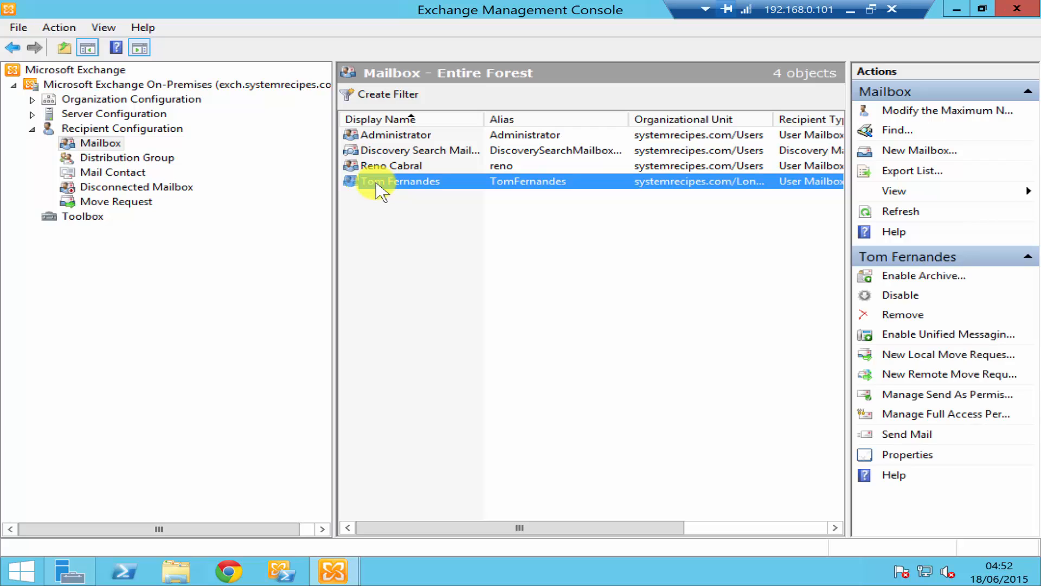
right_click(398, 181)
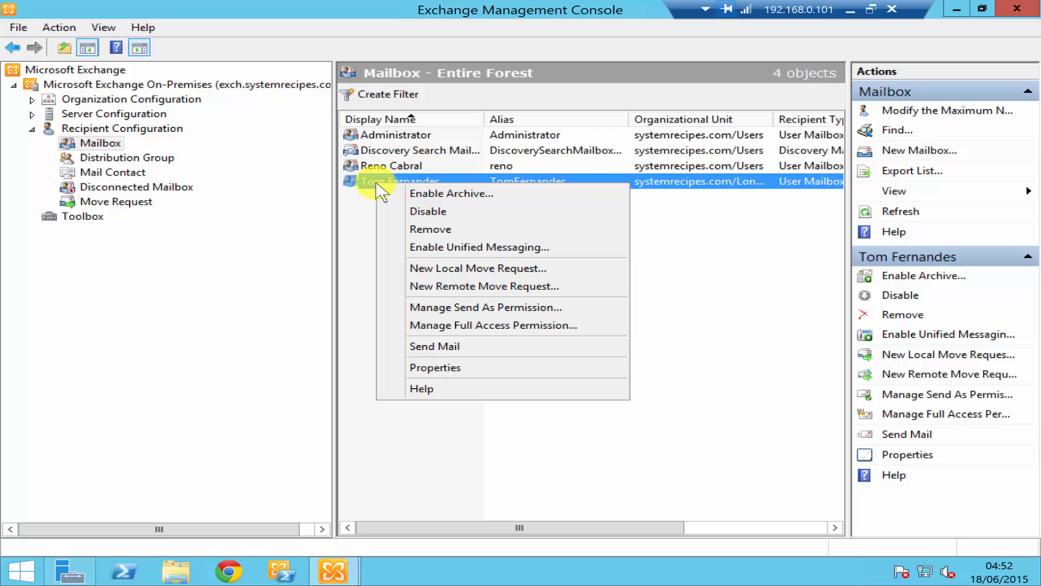
mouse_move(478, 267)
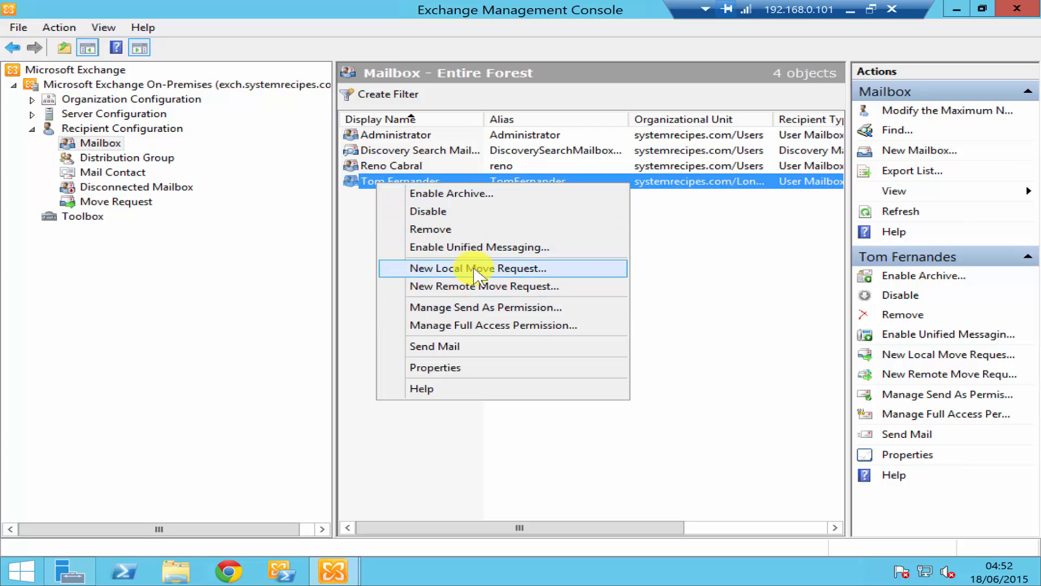
mouse_move(420, 272)
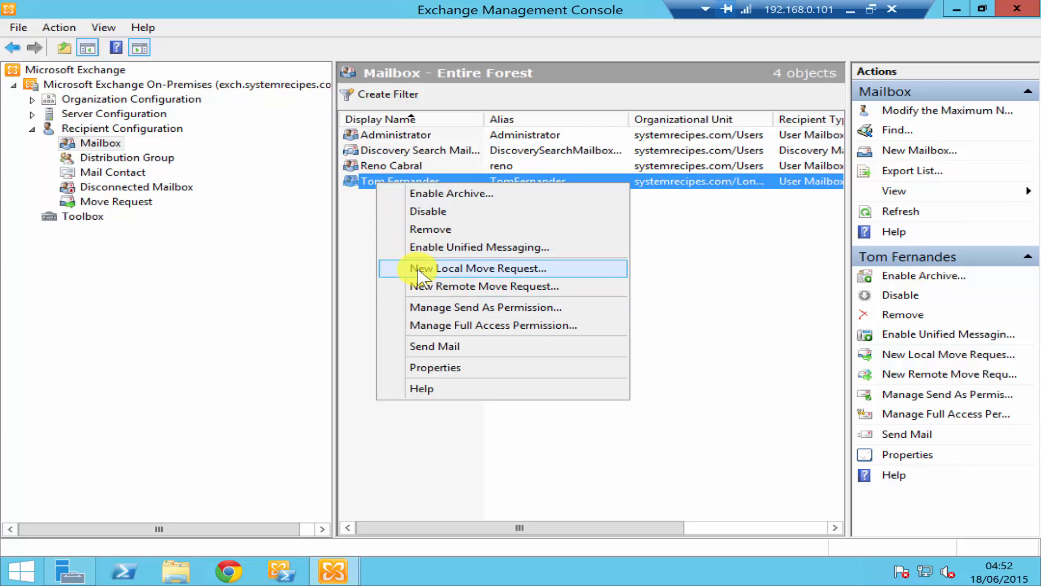
mouse_move(525, 276)
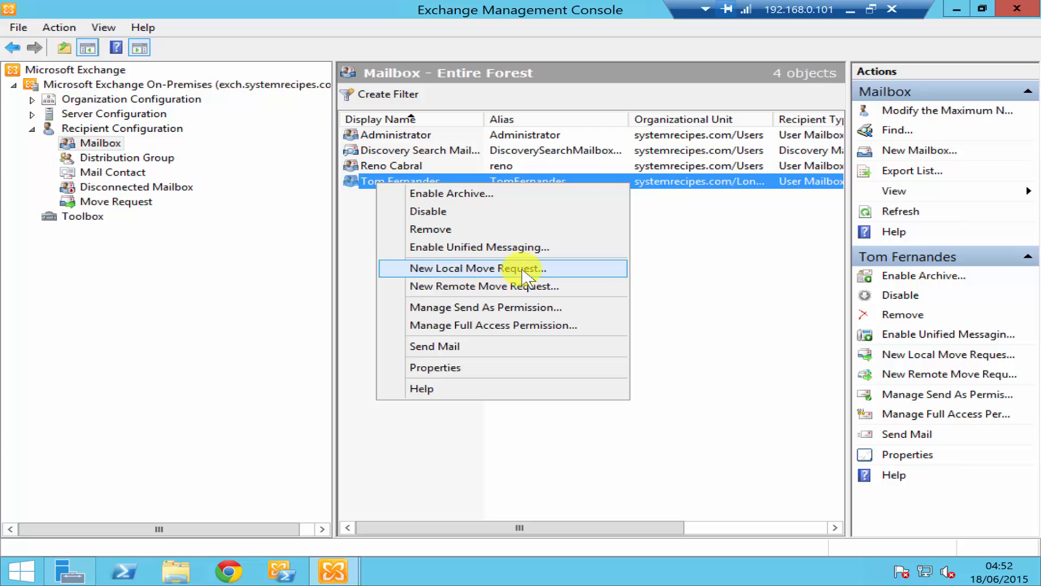
mouse_move(452, 285)
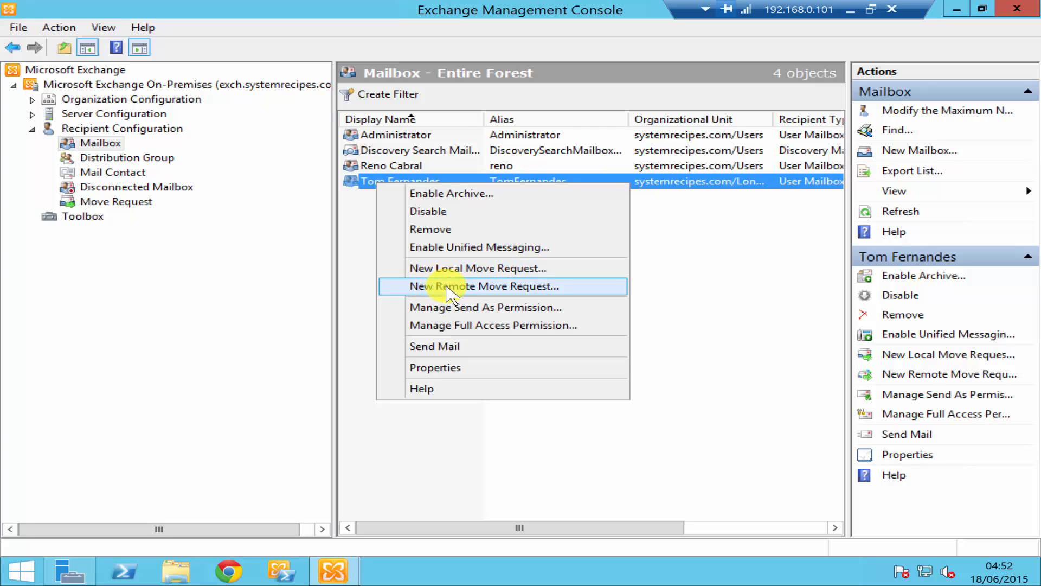
mouse_move(499, 294)
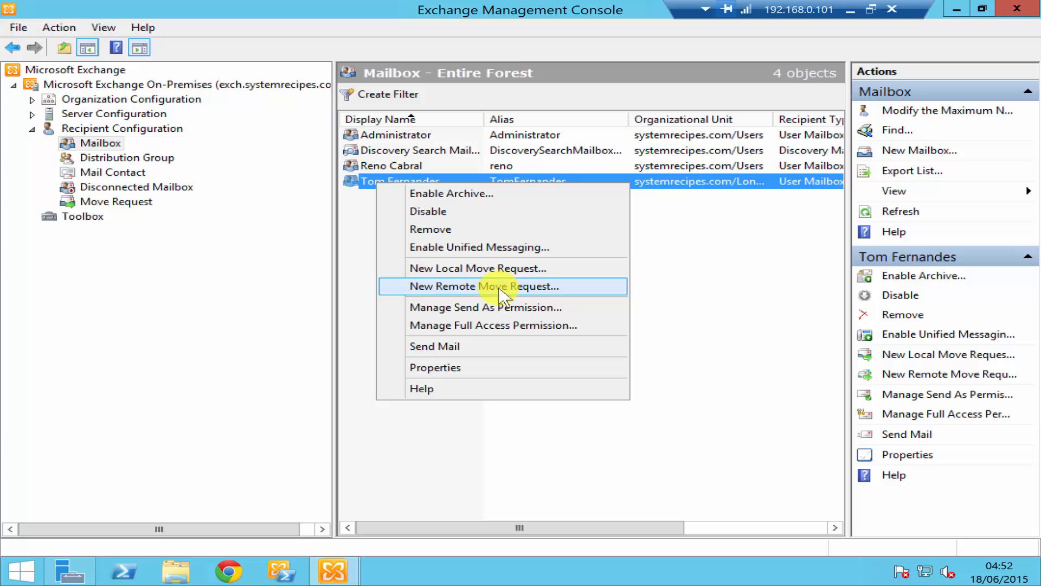
mouse_move(484, 294)
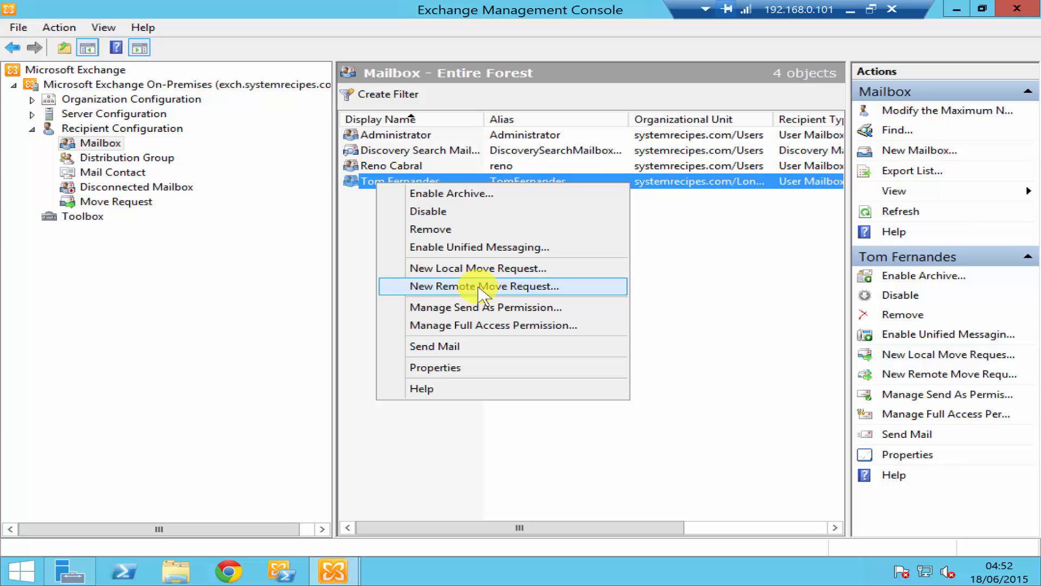
mouse_move(477, 268)
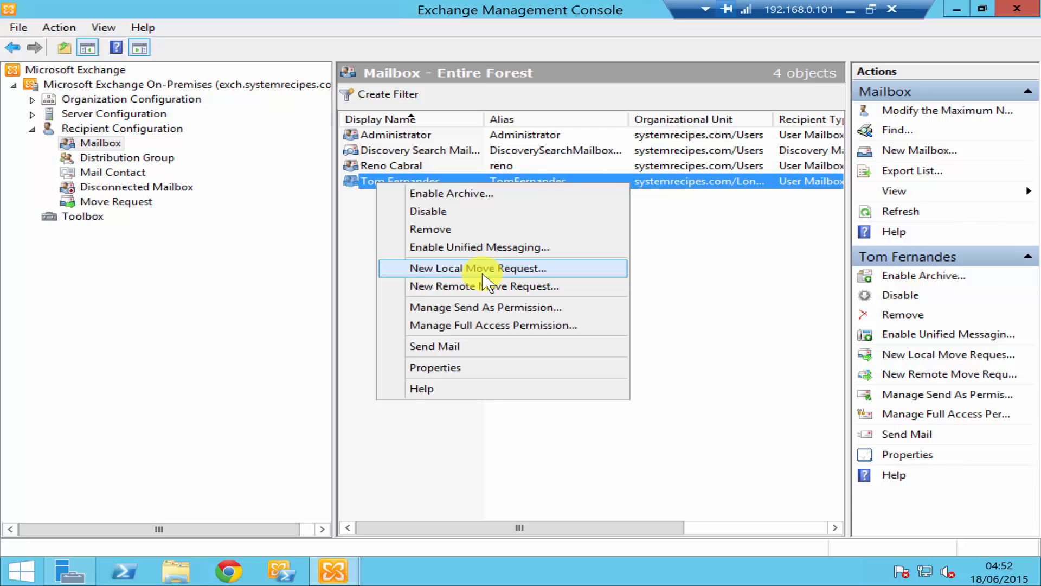
left_click(485, 268)
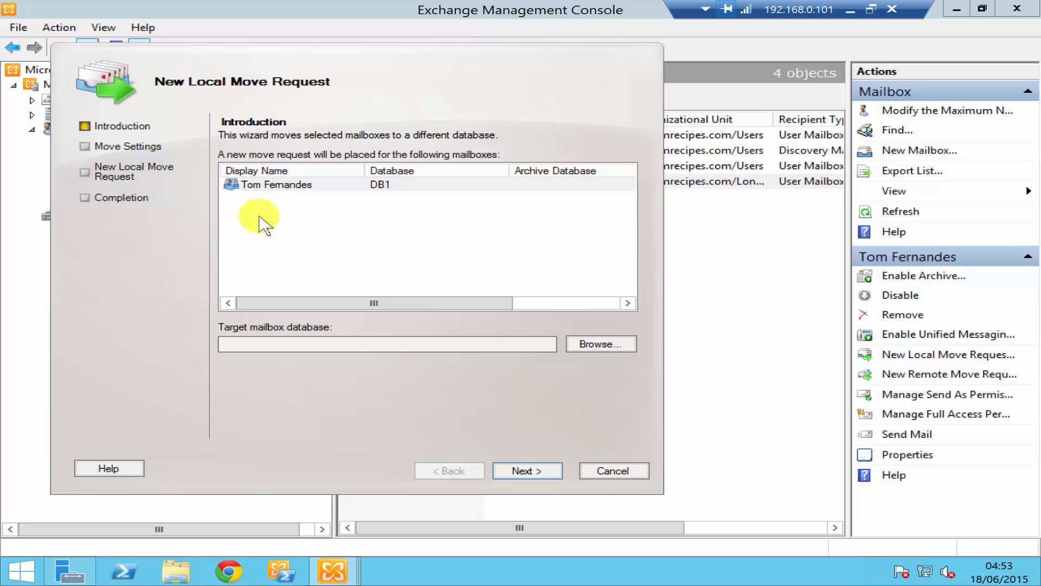
left_click(276, 184)
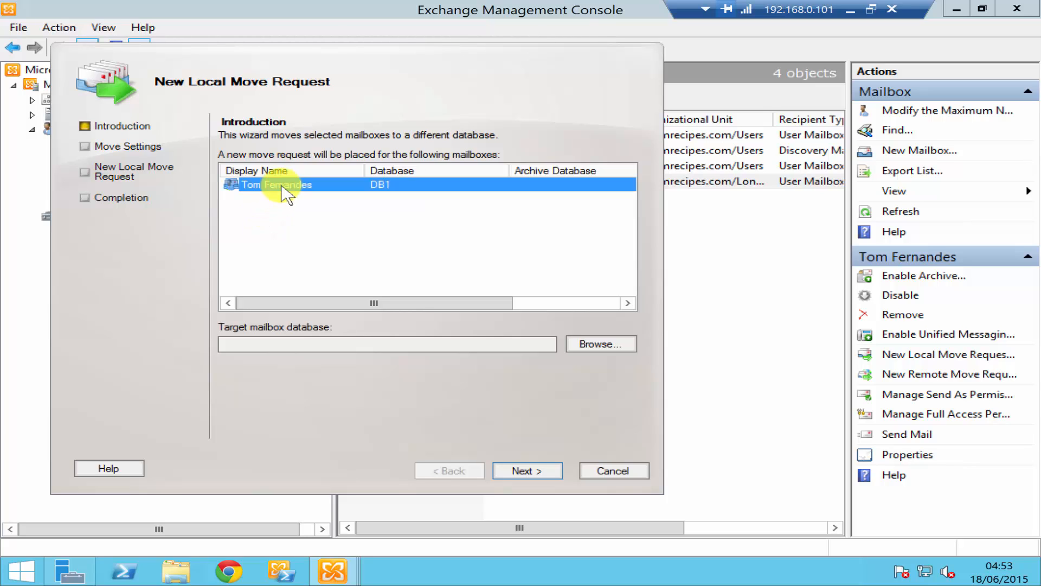
mouse_move(229, 332)
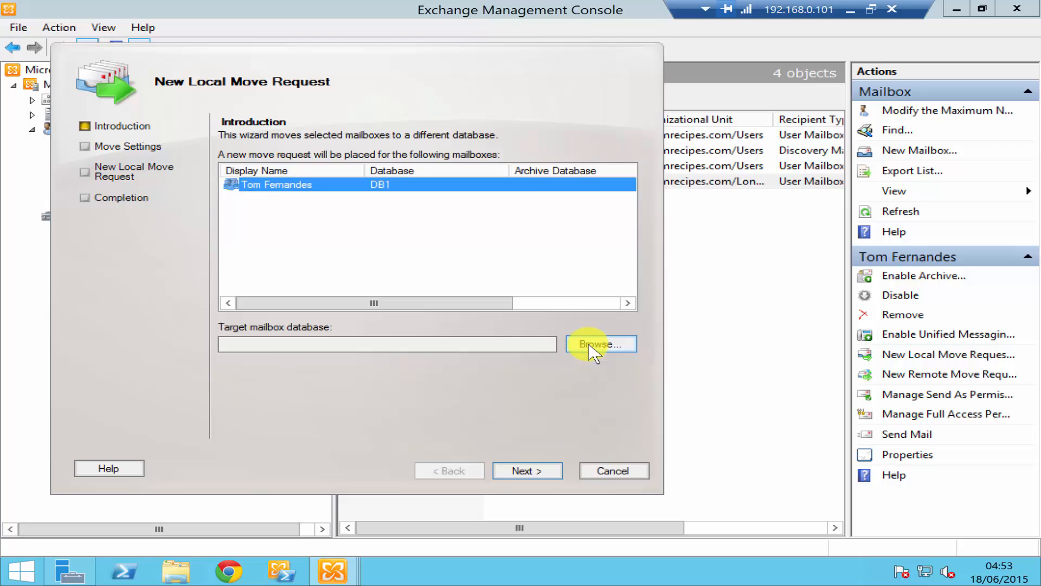
Set DB2 as the target mailbox database for the move.
left_click(600, 344)
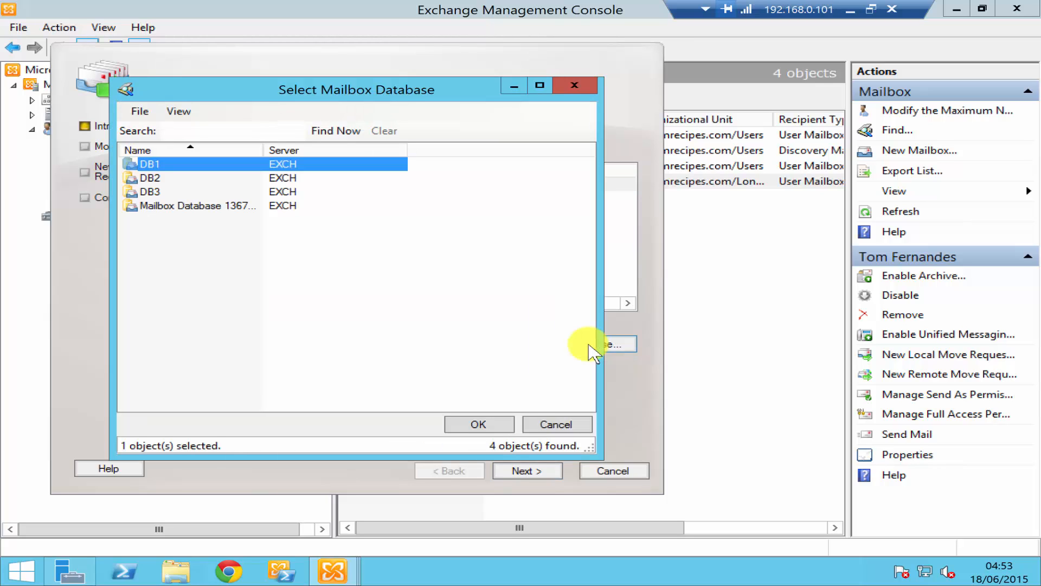
mouse_move(332, 97)
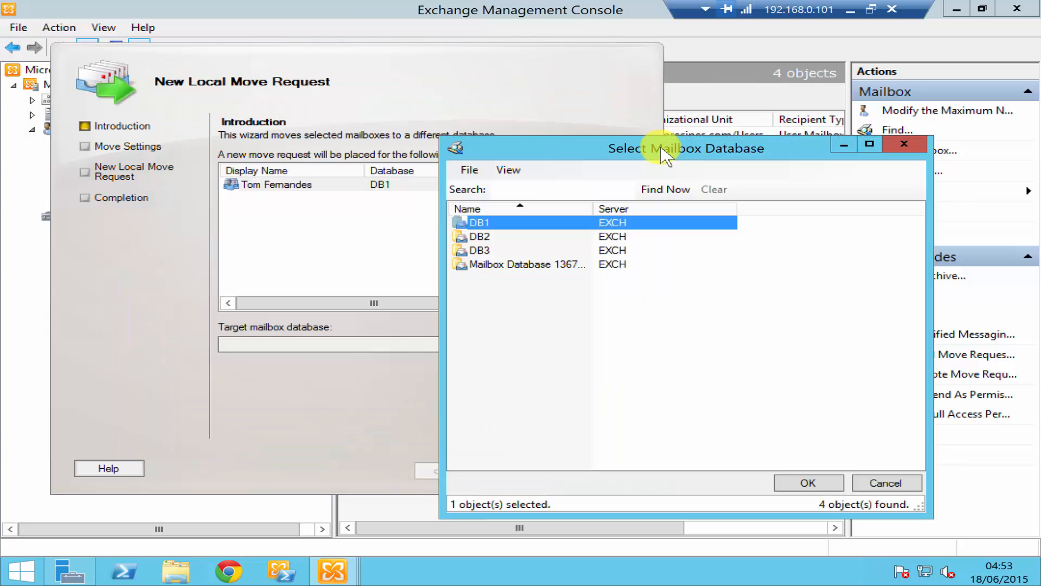
mouse_move(388, 193)
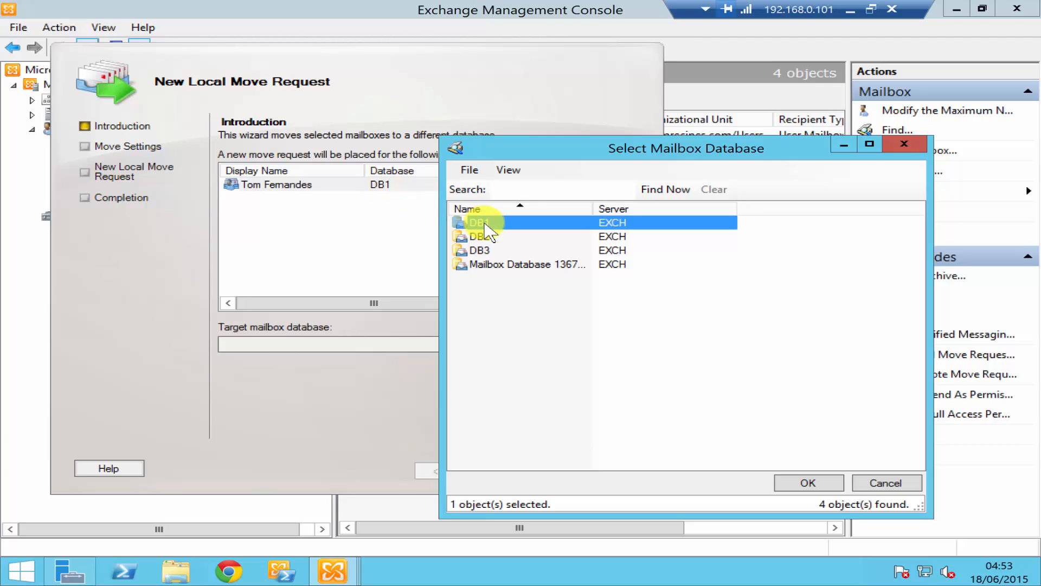
left_click(479, 237)
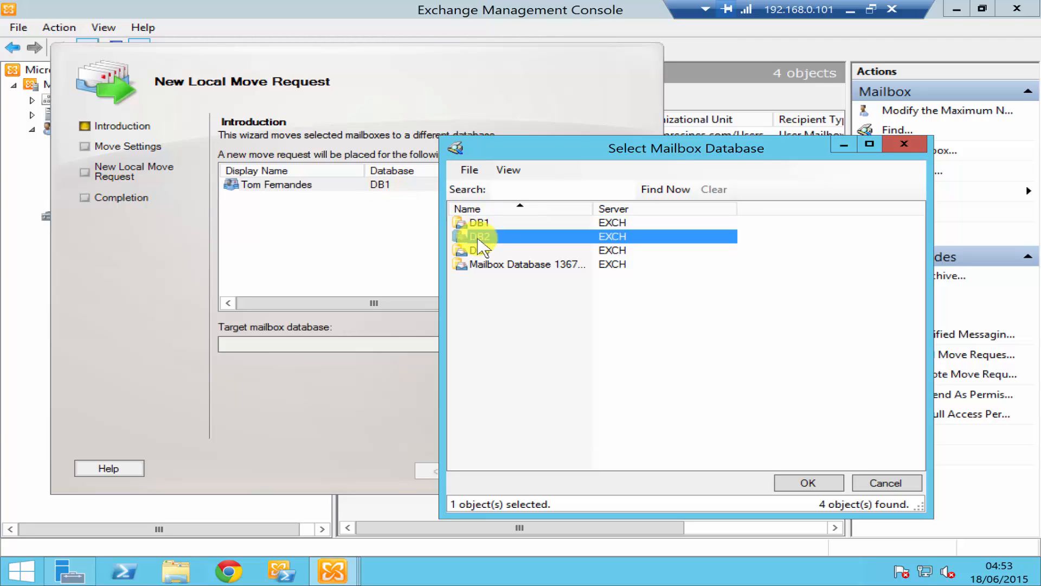
mouse_move(485, 229)
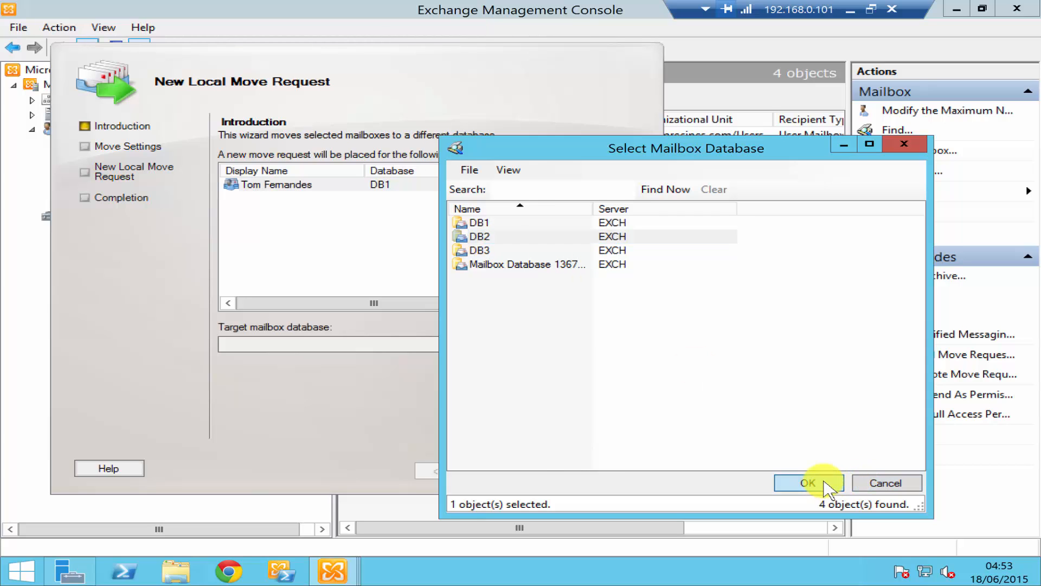
left_click(807, 482)
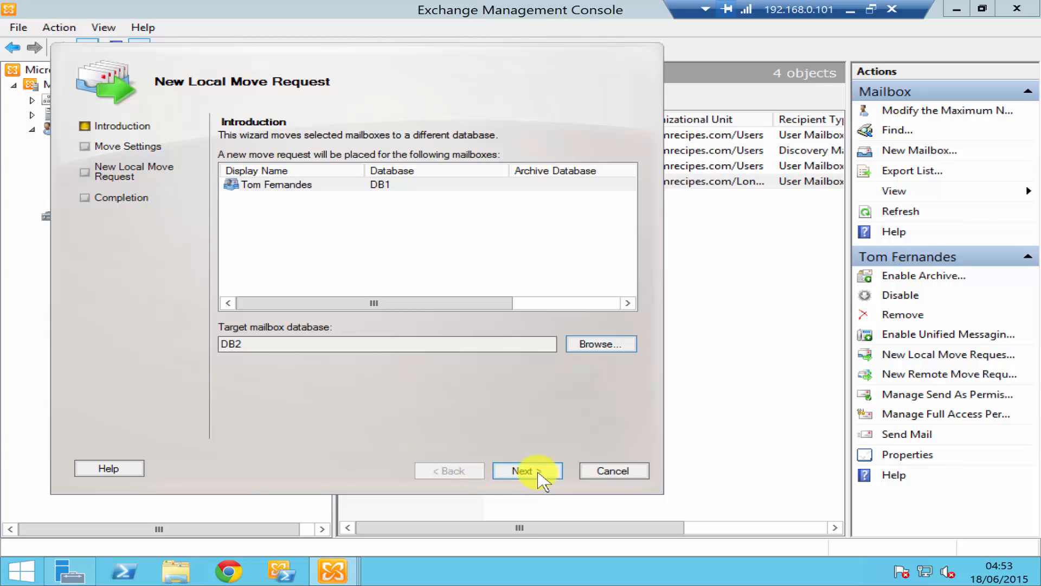
Set Move Settings to skip corrupted messages with a maximum of 15 skipped.
left_click(527, 469)
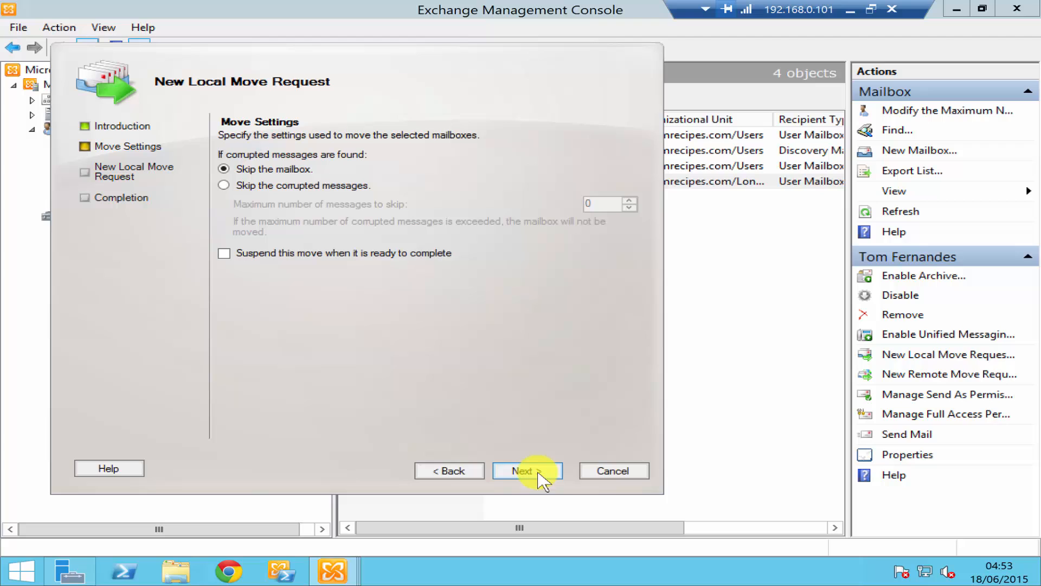
mouse_move(292, 169)
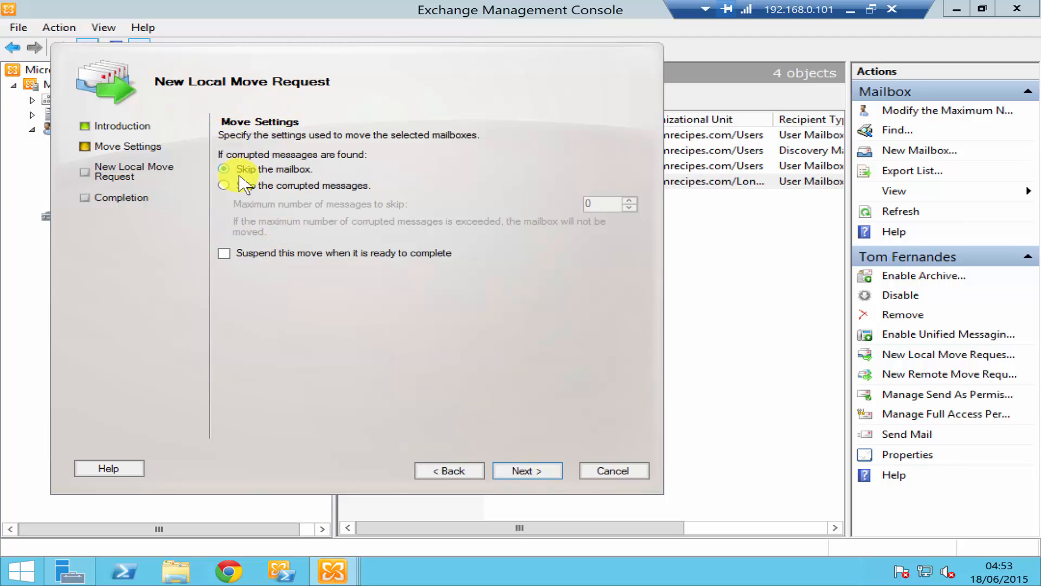
mouse_move(241, 266)
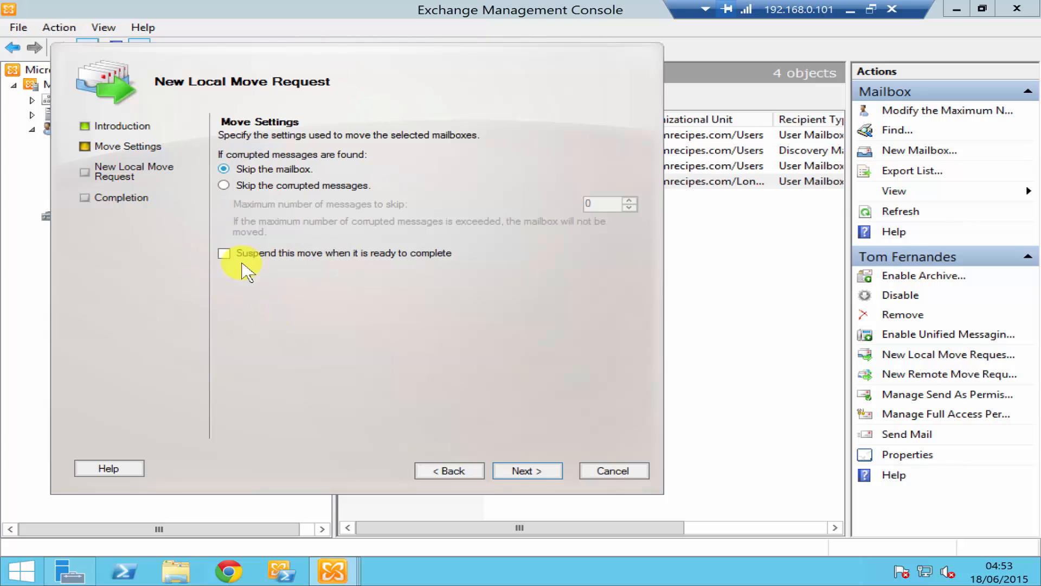
mouse_move(307, 217)
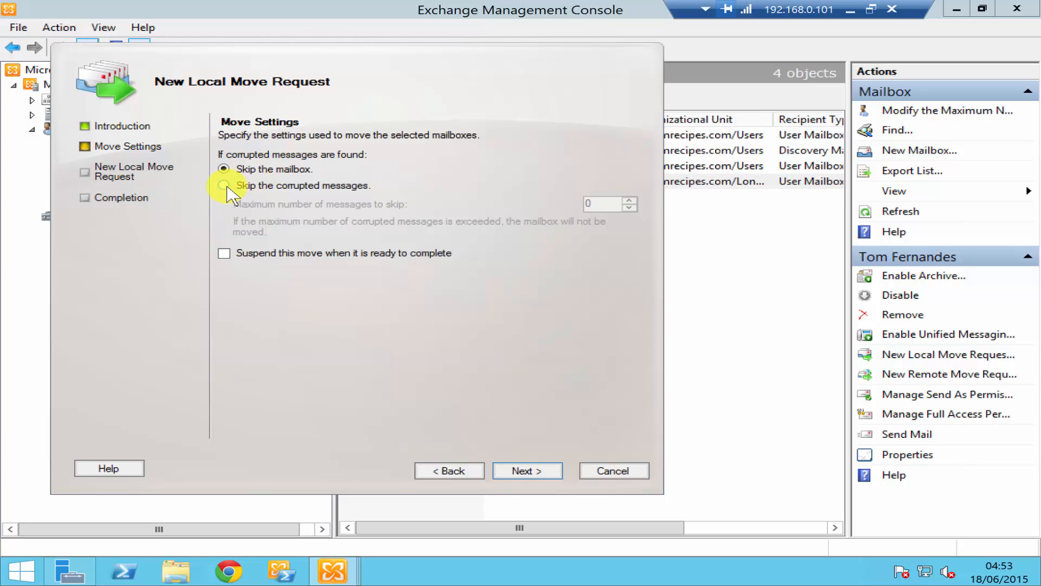
left_click(225, 185)
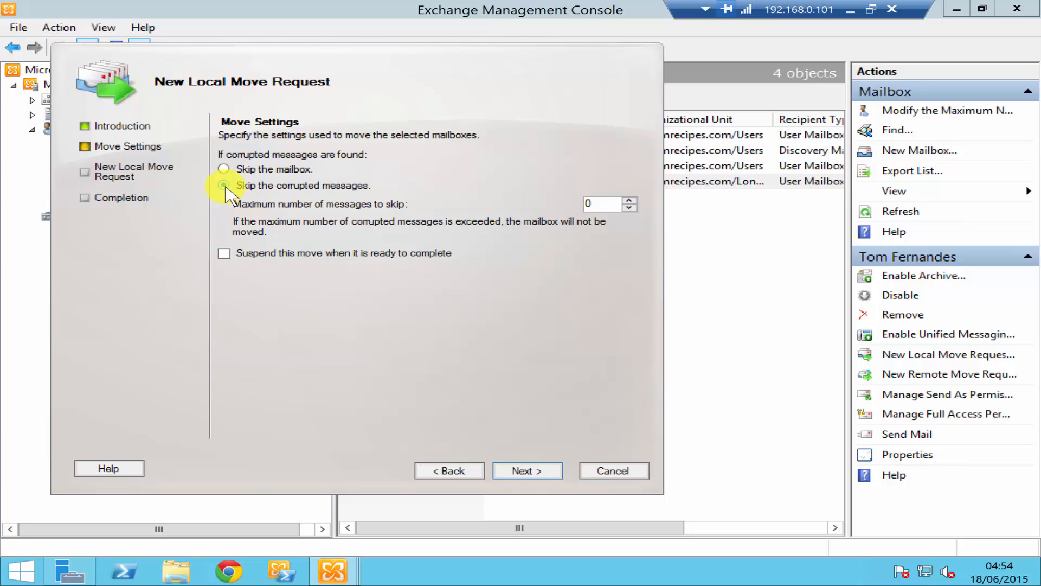
left_click(224, 185)
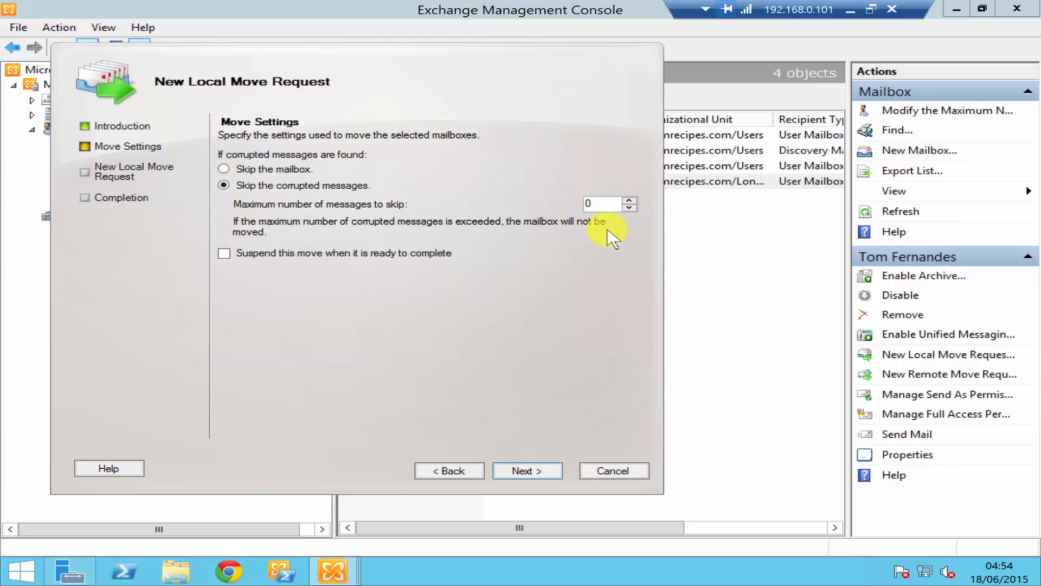
left_click(628, 200)
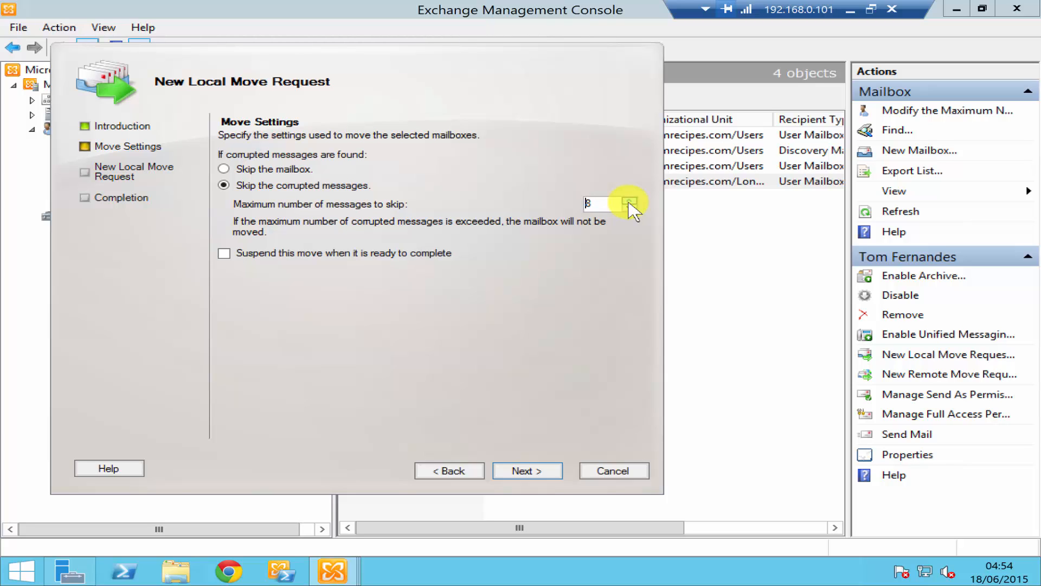
type("15")
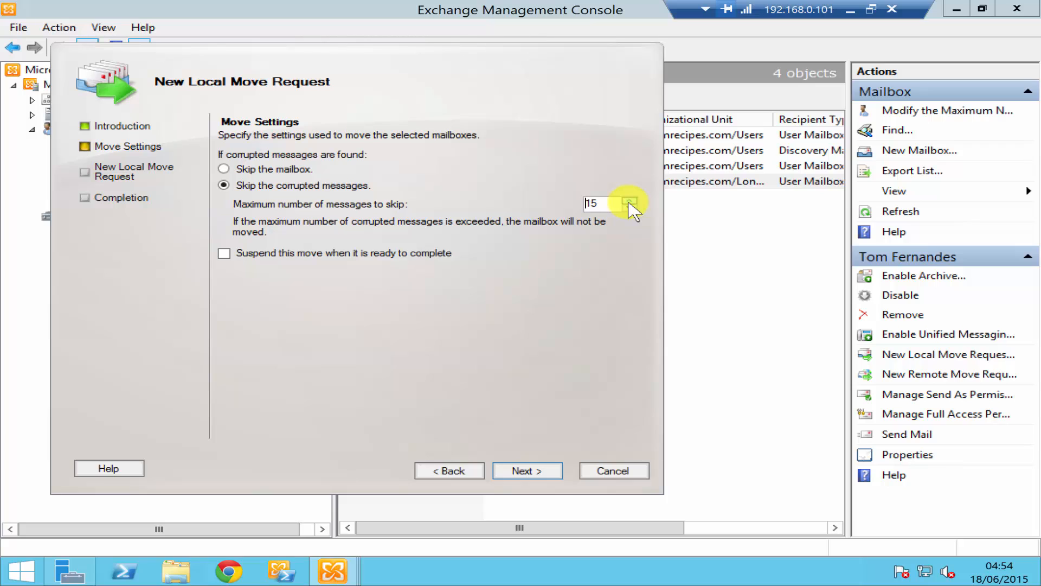
mouse_move(485, 412)
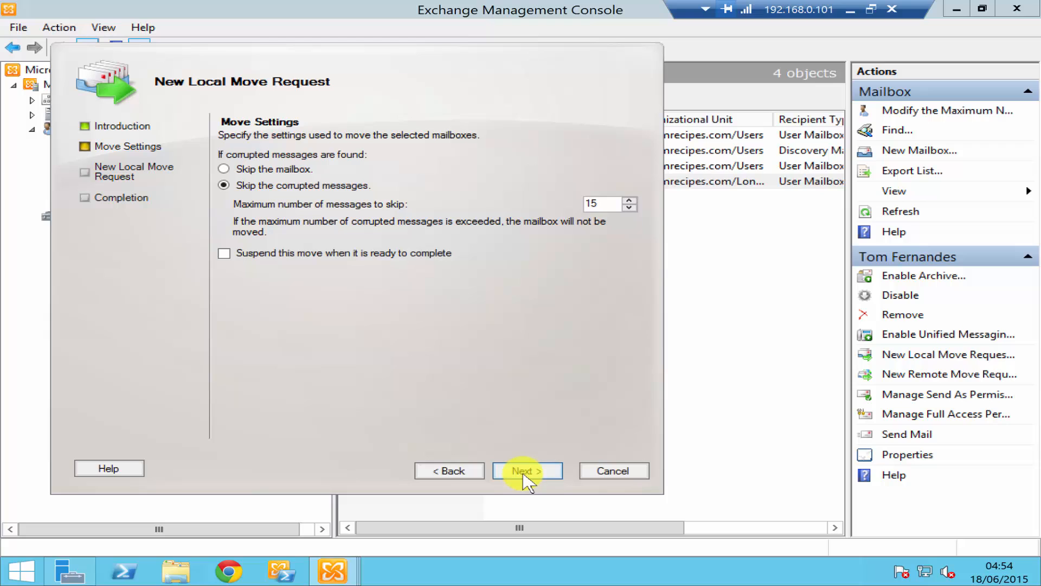
Advance to the summary showing target DB2 and bad item limit 15.
left_click(528, 469)
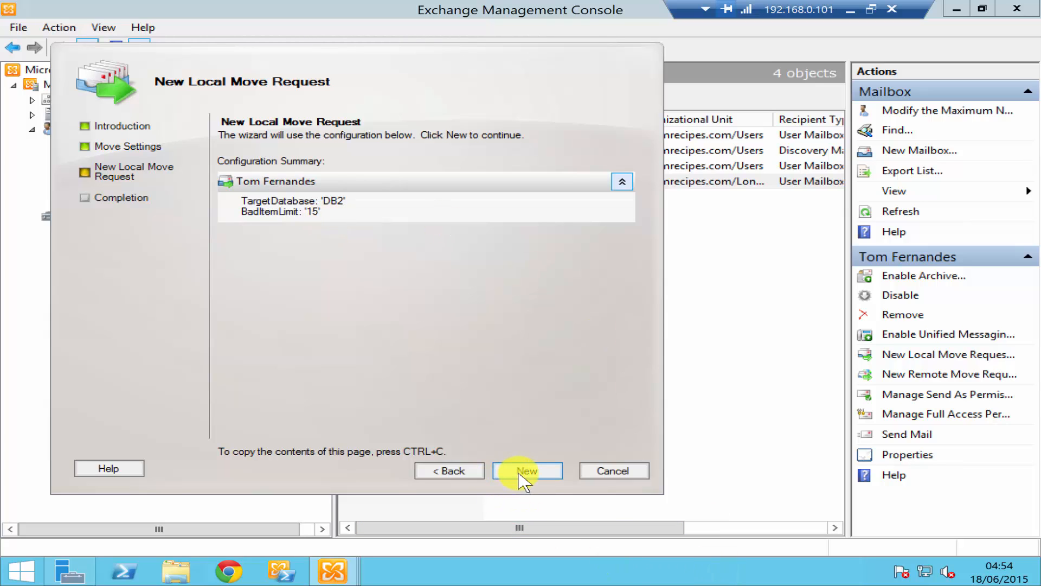
left_click(527, 470)
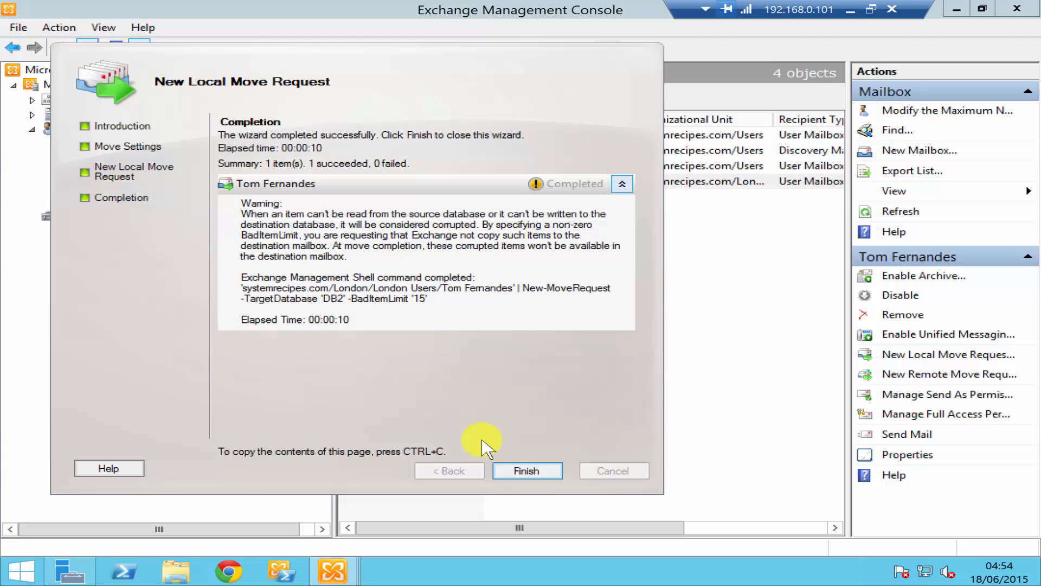
mouse_move(312, 172)
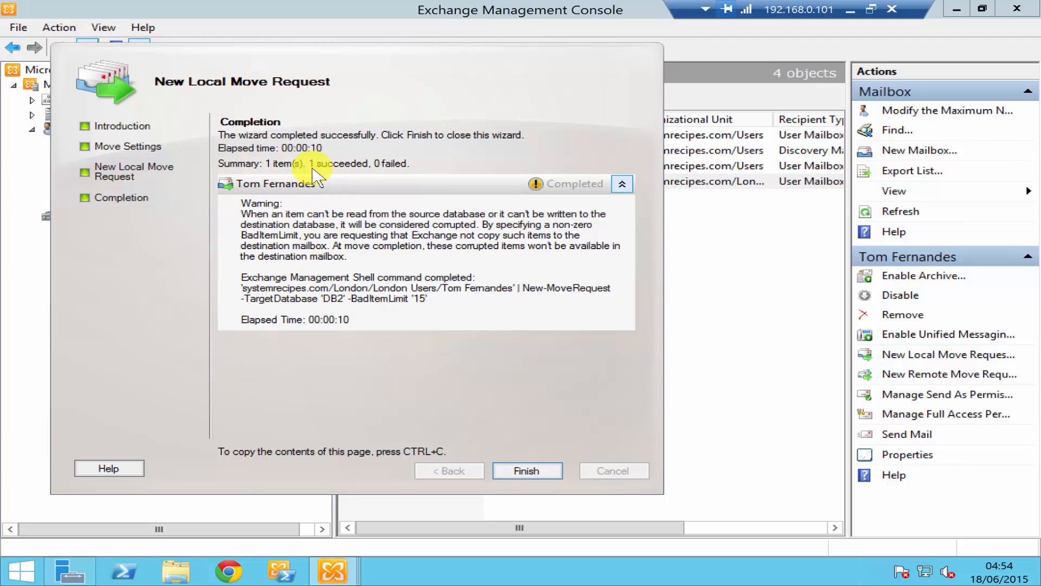
mouse_move(431, 172)
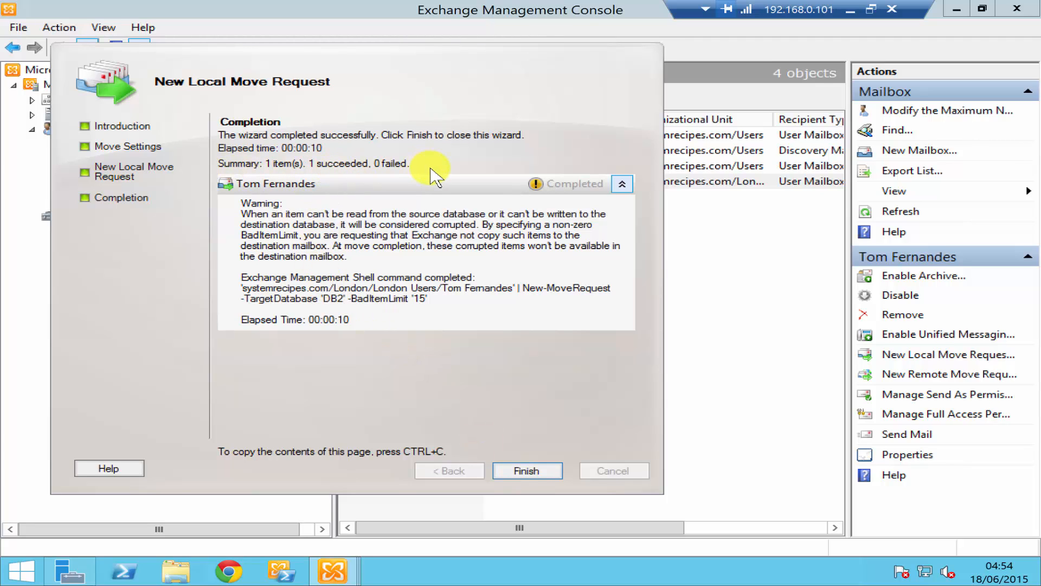
mouse_move(416, 237)
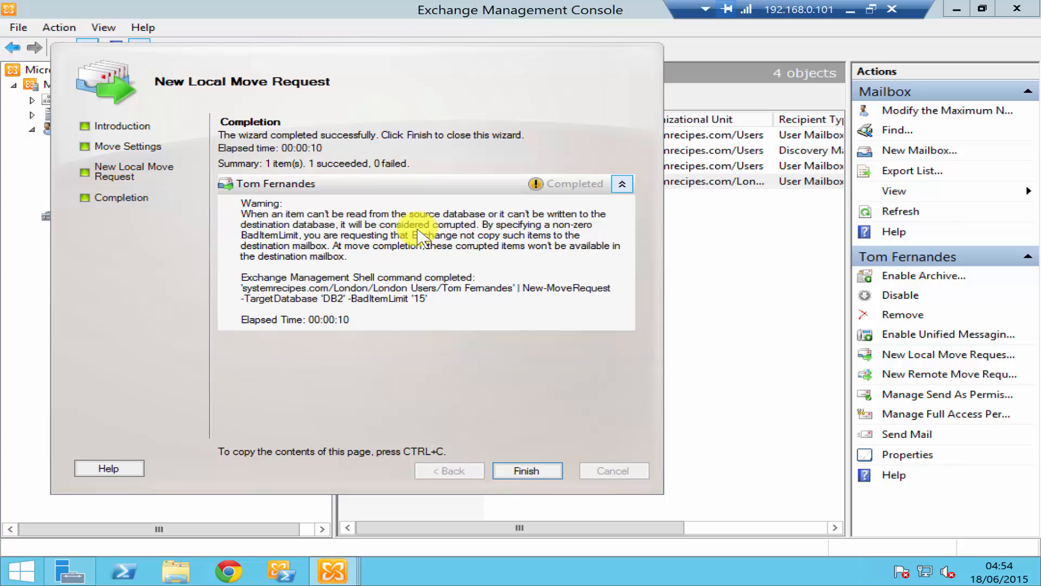
mouse_move(422, 269)
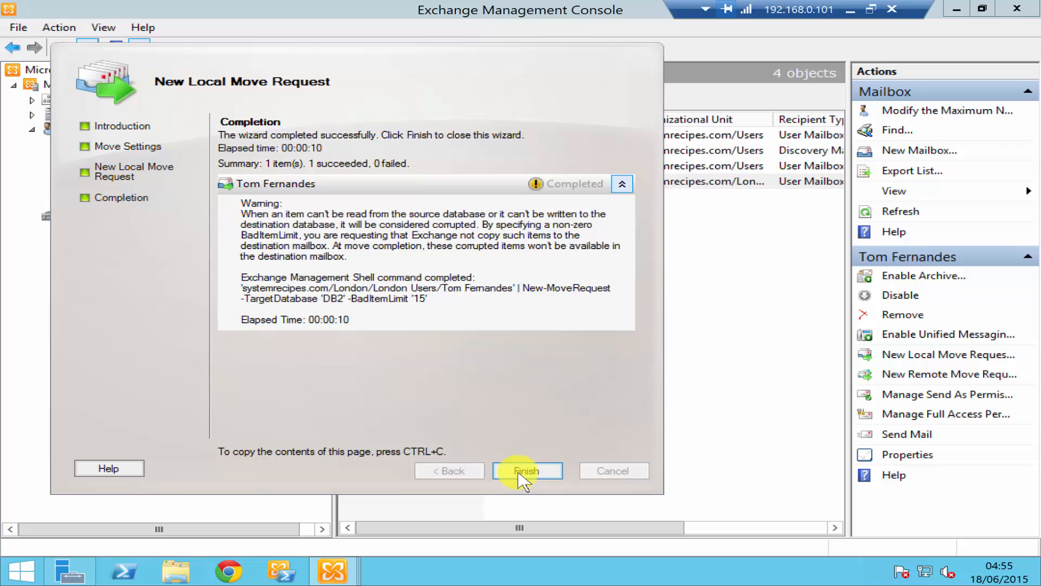
Finish the wizard and return to the Mailbox list with no selection.
left_click(527, 470)
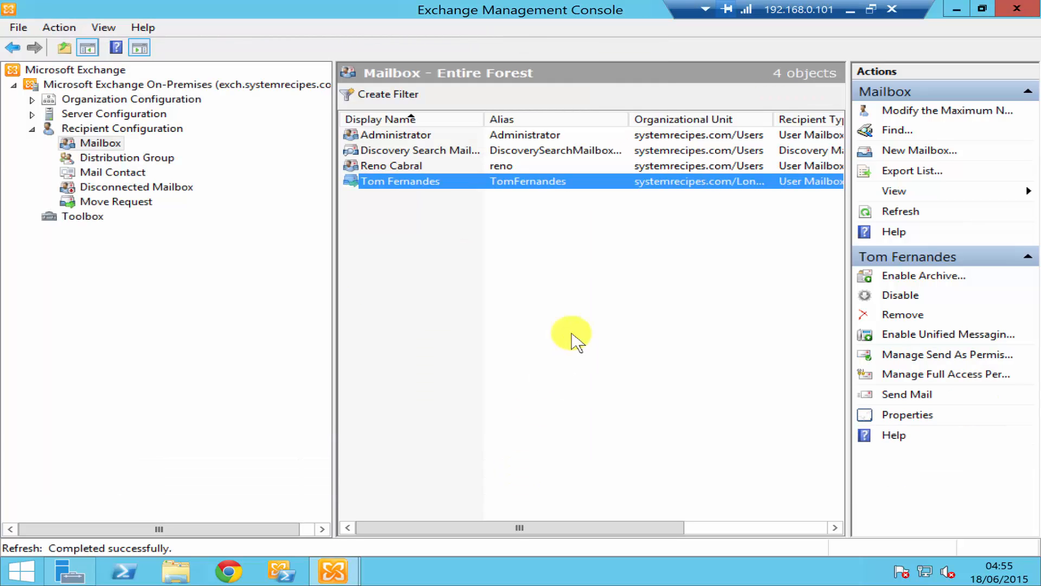
left_click(539, 299)
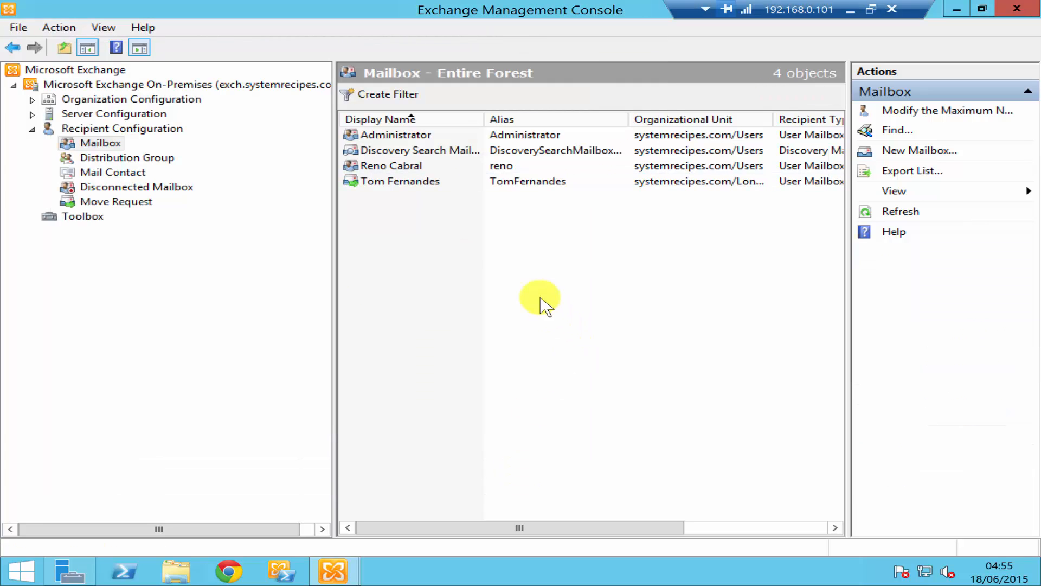
mouse_move(413, 186)
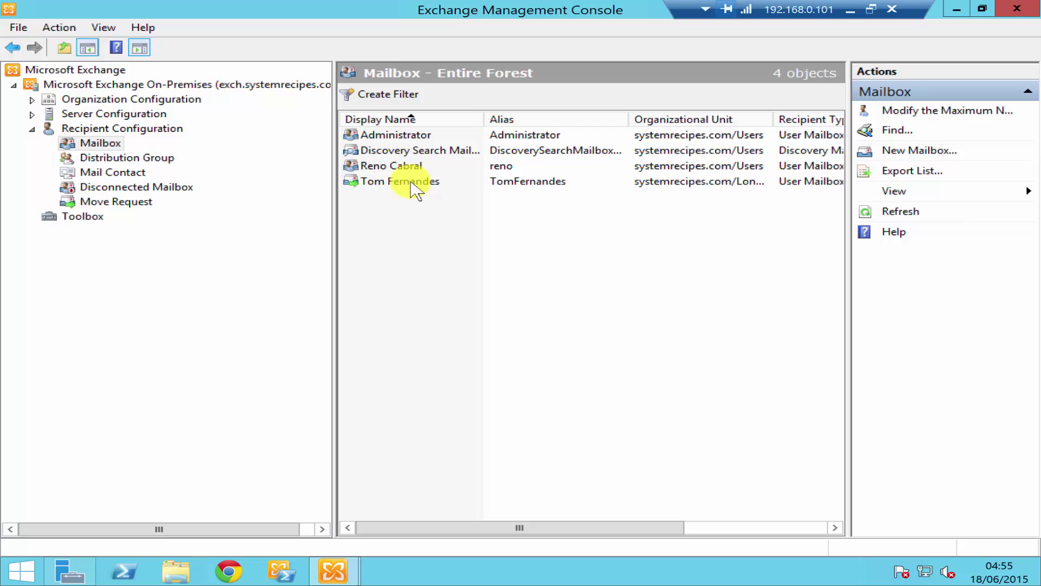